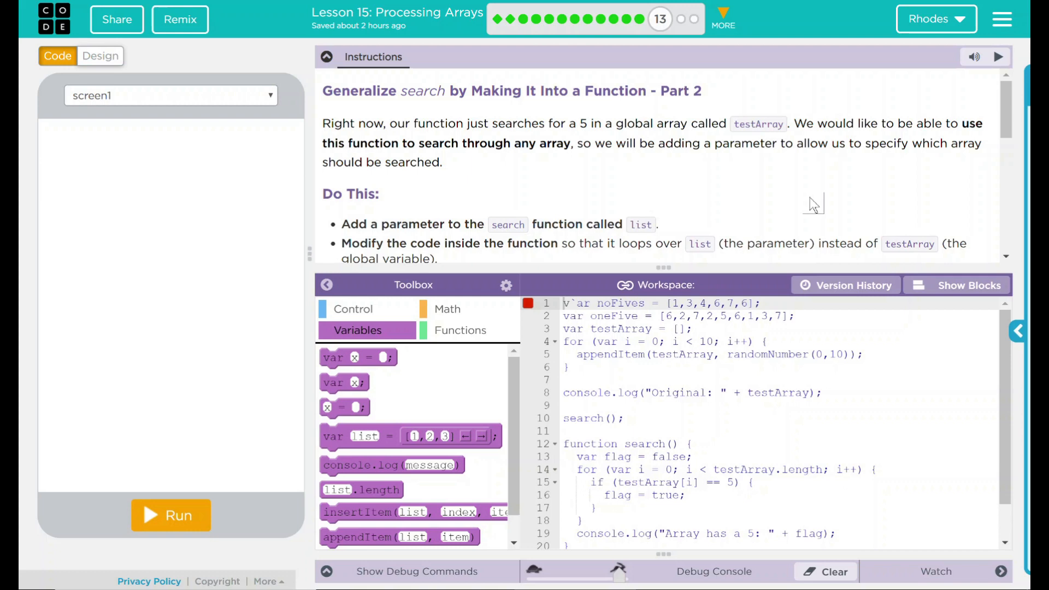
mouse_move(792, 207)
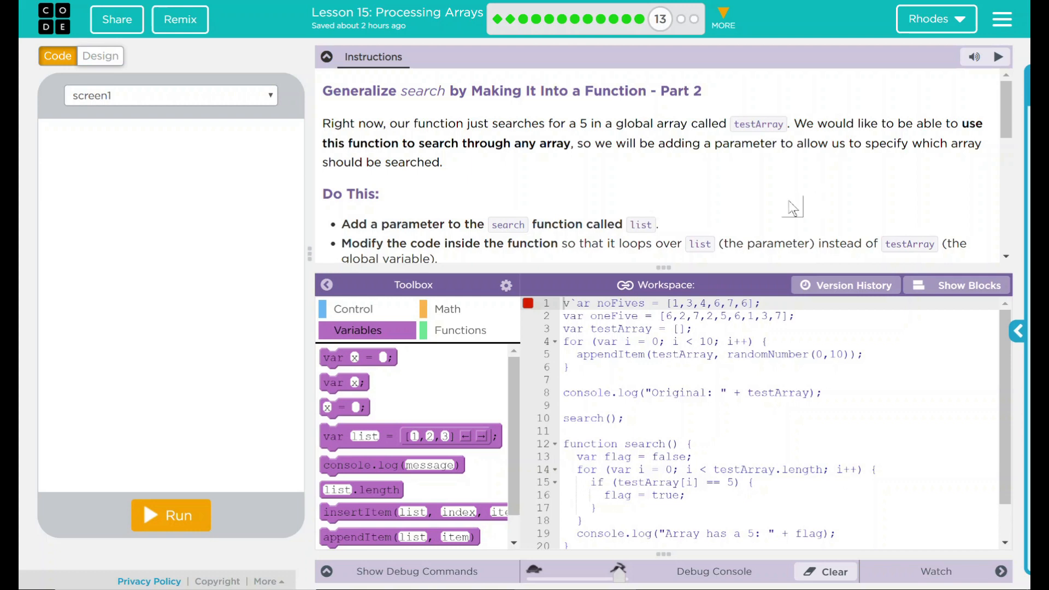
mouse_move(1003, 168)
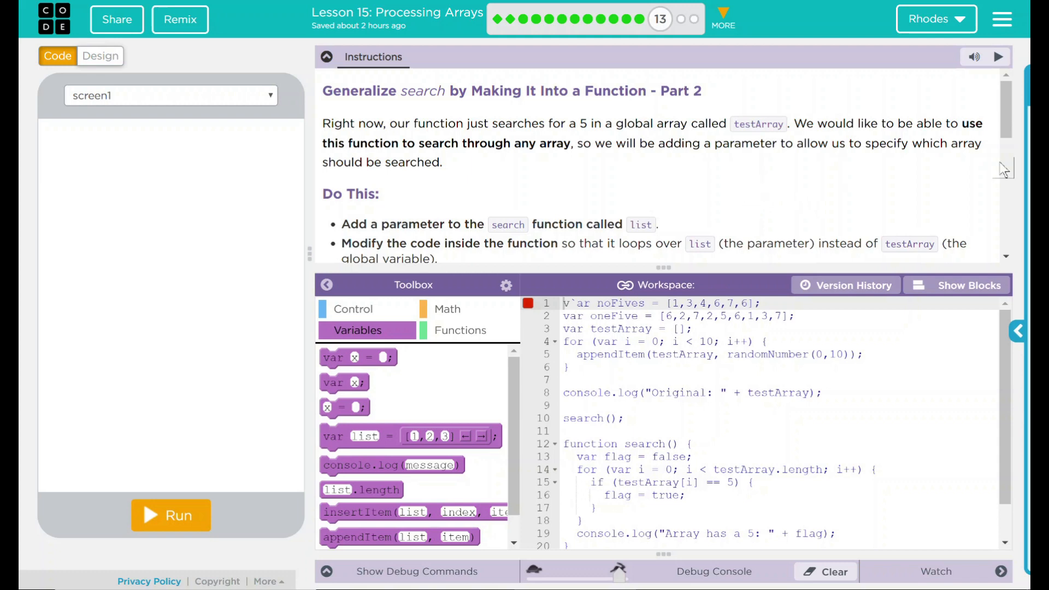
- Edit the code to reference the noFives, oneFive and test arrays while reviewing the workspace
scroll(down, 3)
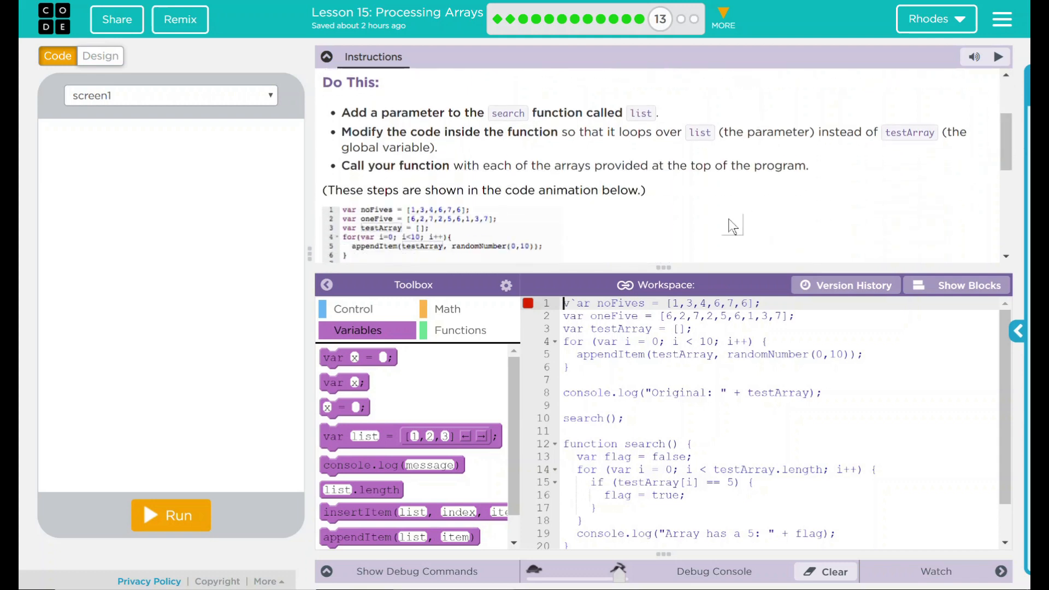
mouse_move(648, 113)
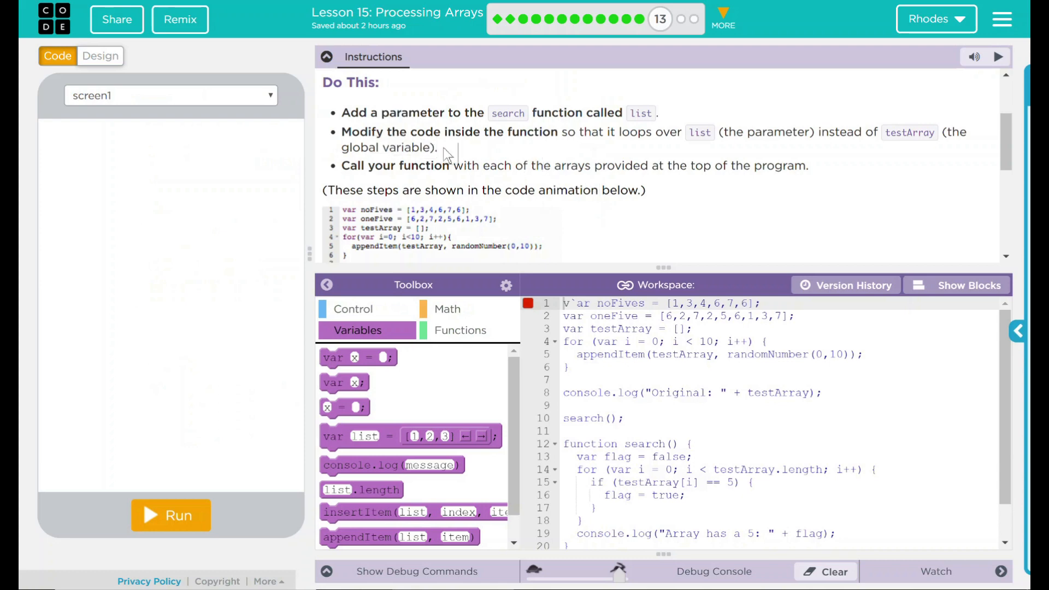
mouse_move(477, 155)
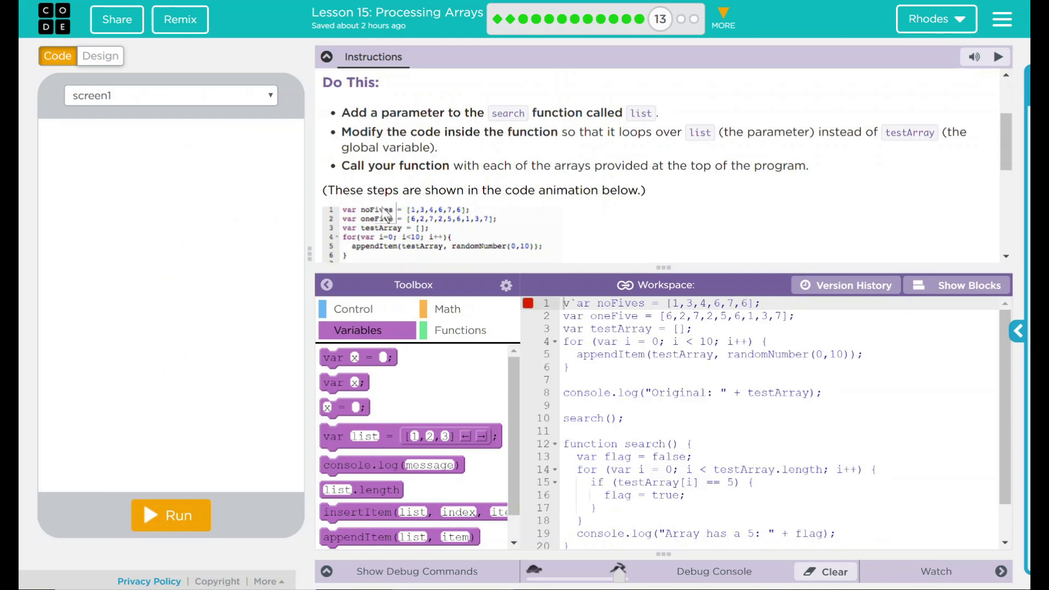
mouse_move(987, 154)
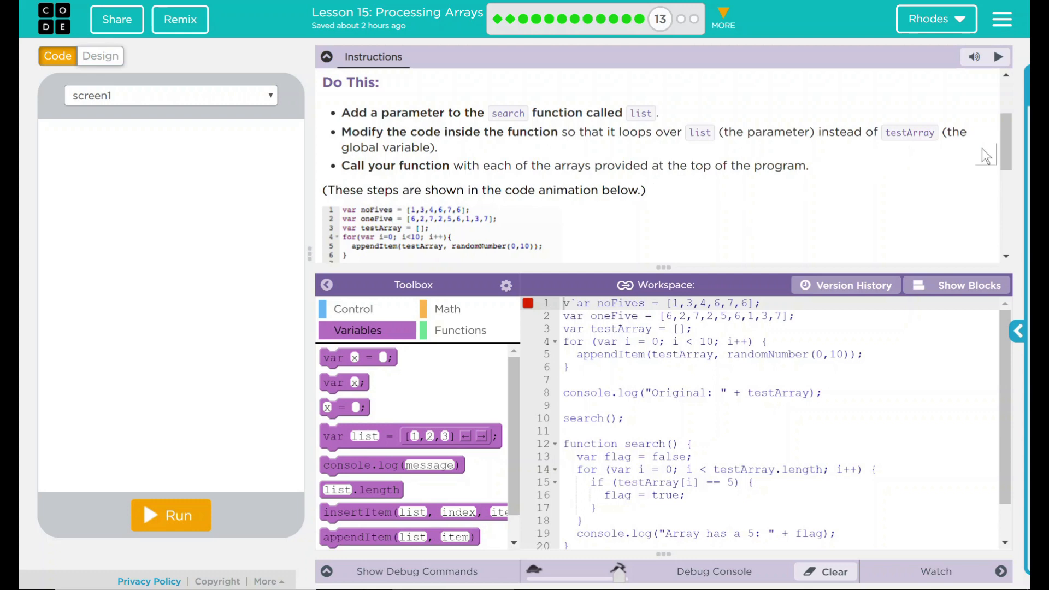
scroll(down, 3)
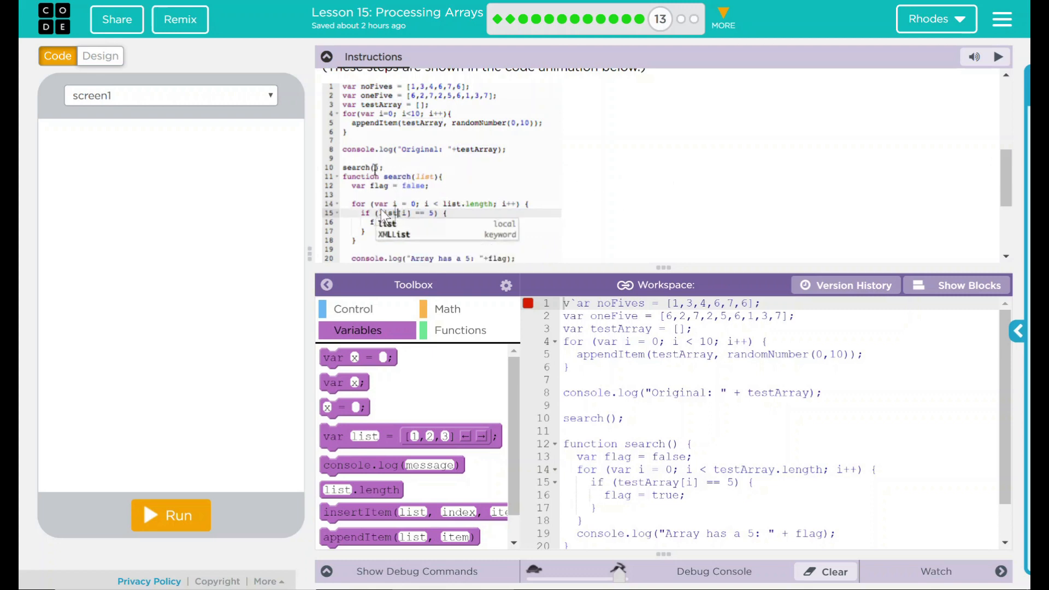
text(no)
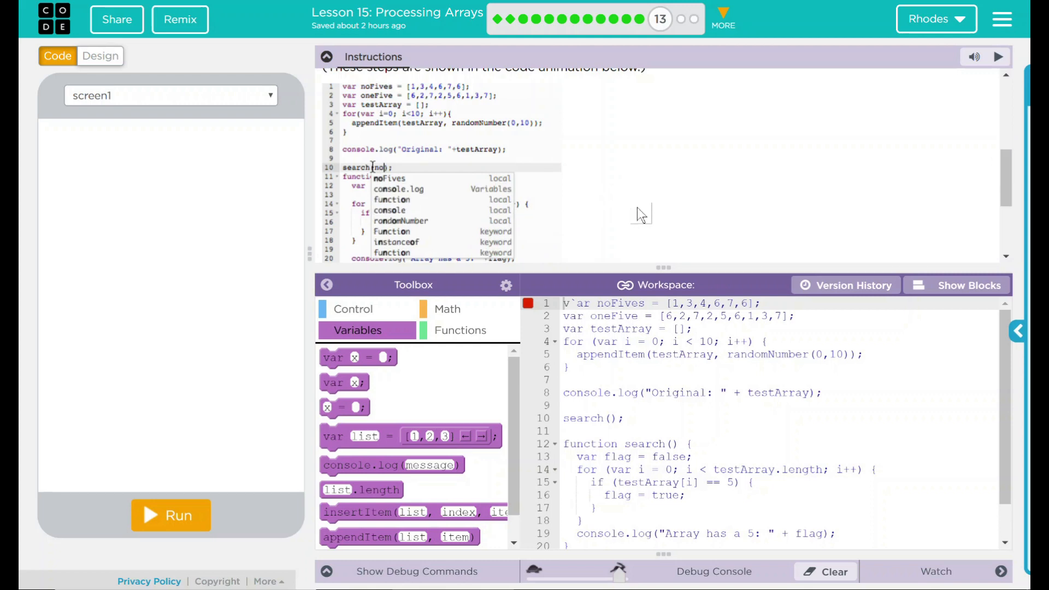
click(389, 178)
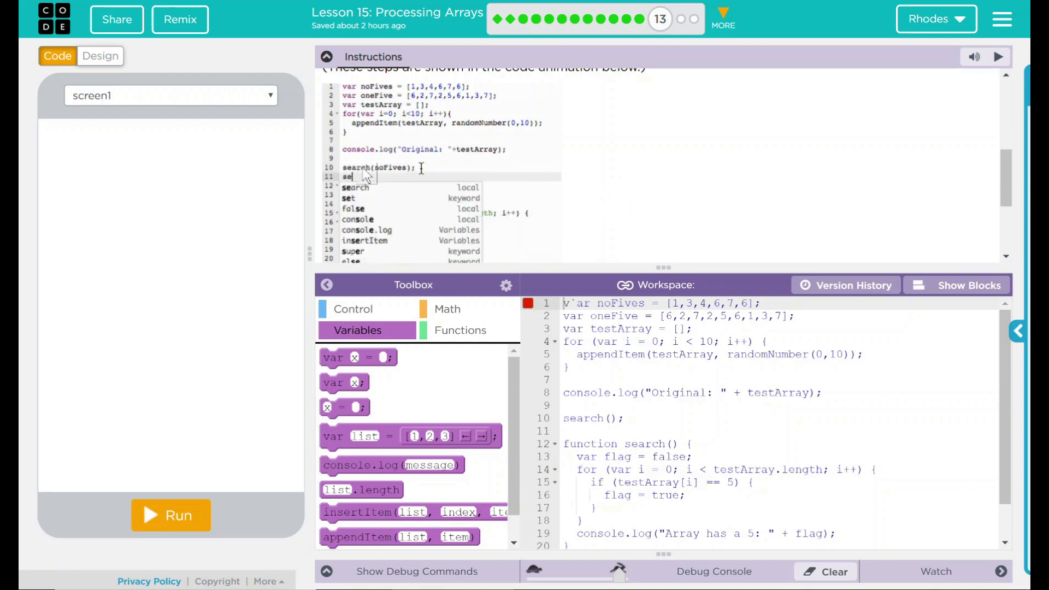
click(355, 187)
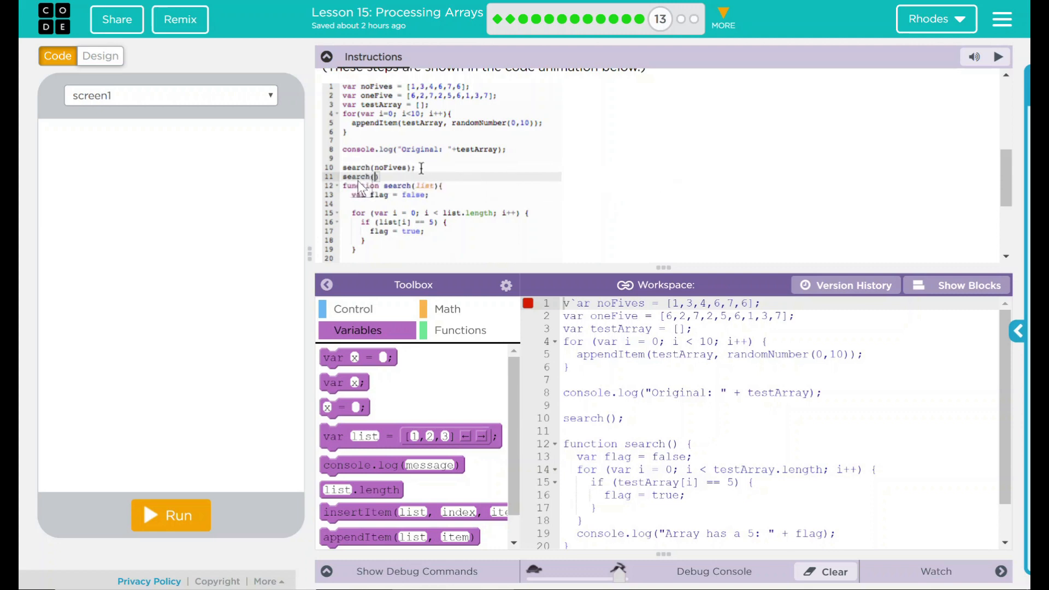
text(oneFive)
text(search)
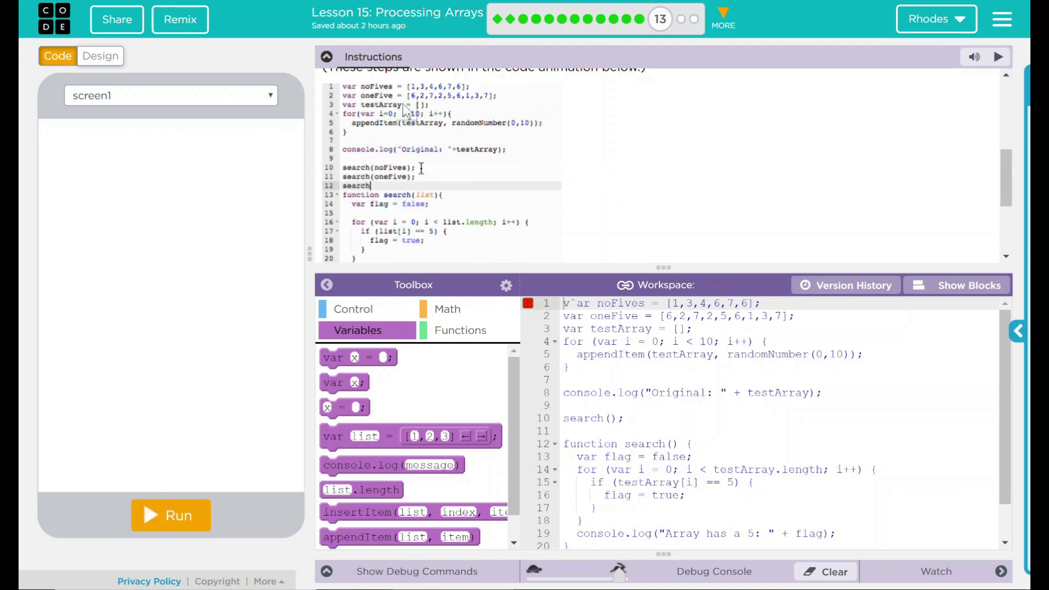
text(test)
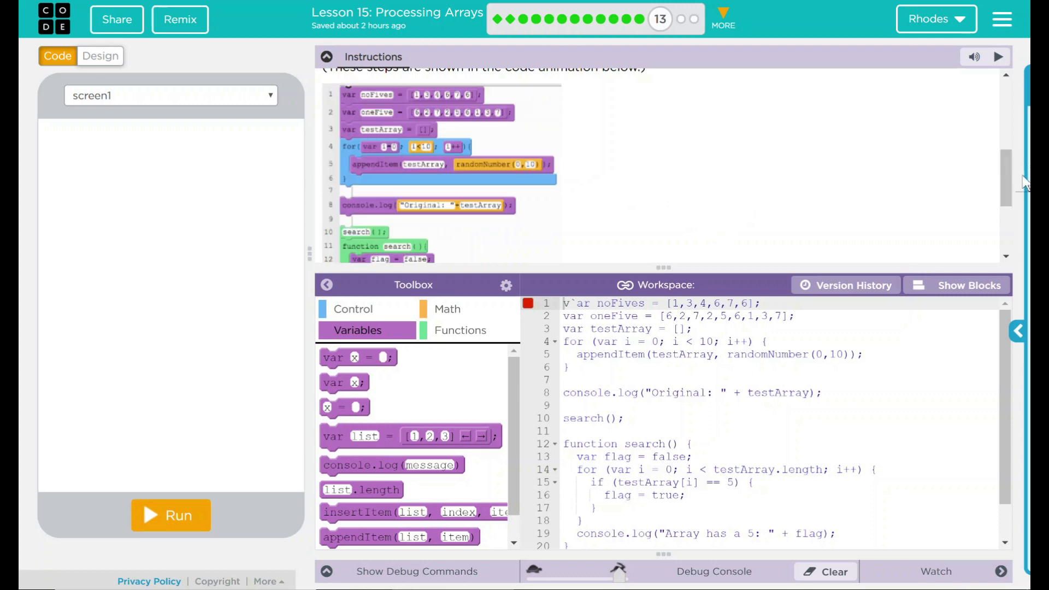
scroll(down, 3)
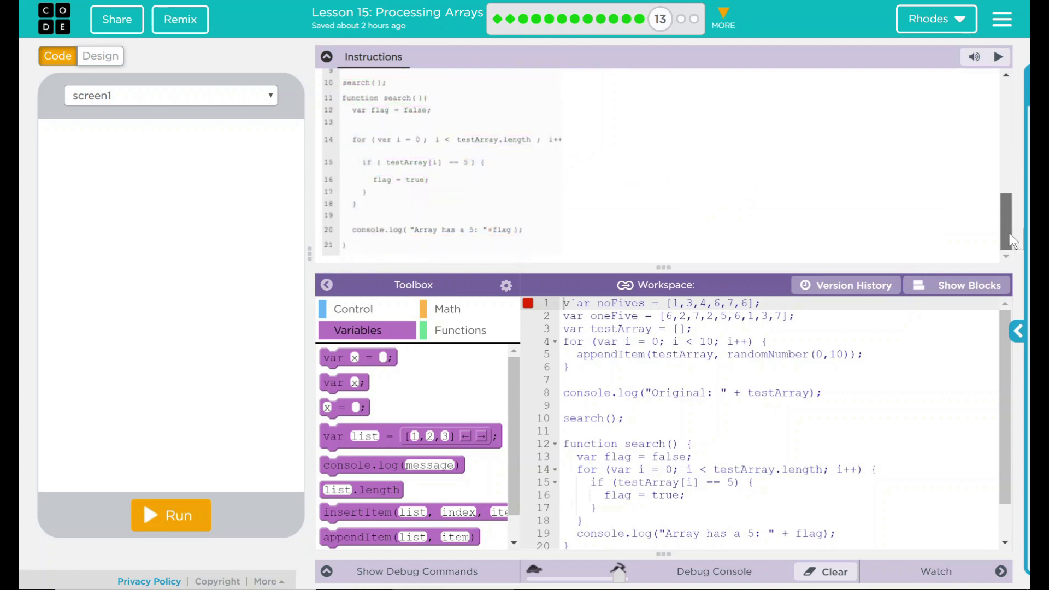
scroll(up, 3)
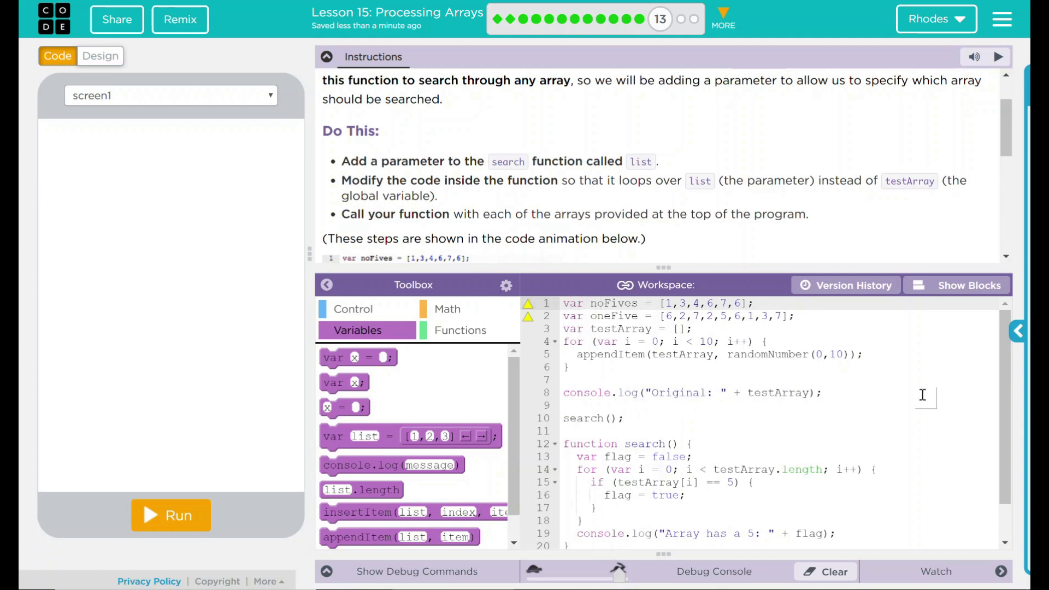
scroll(down, 3)
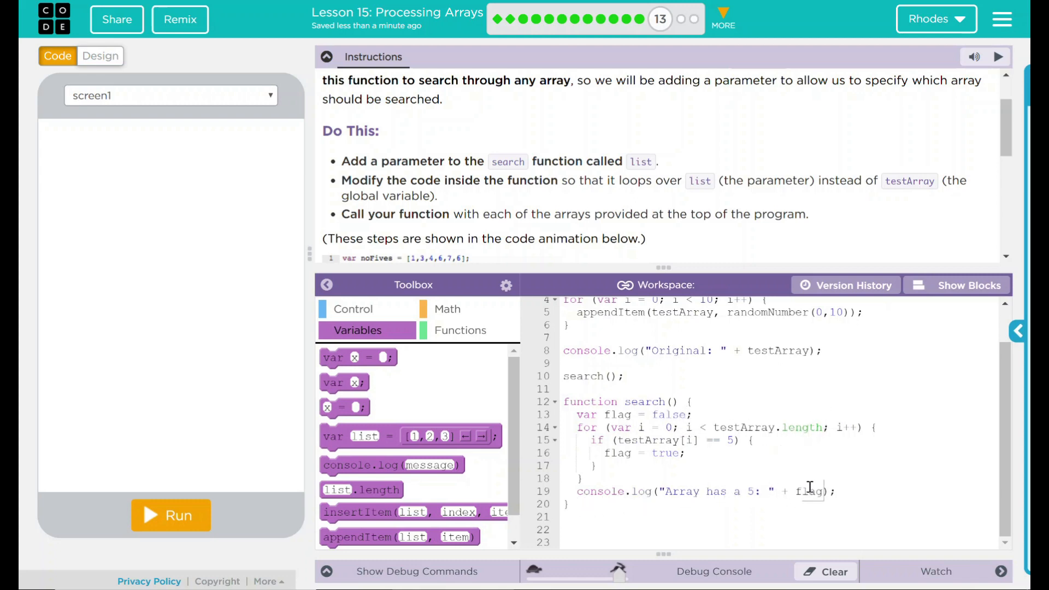
- Give search() a list parameter and make its if-check compare list[i] to 5
click(696, 511)
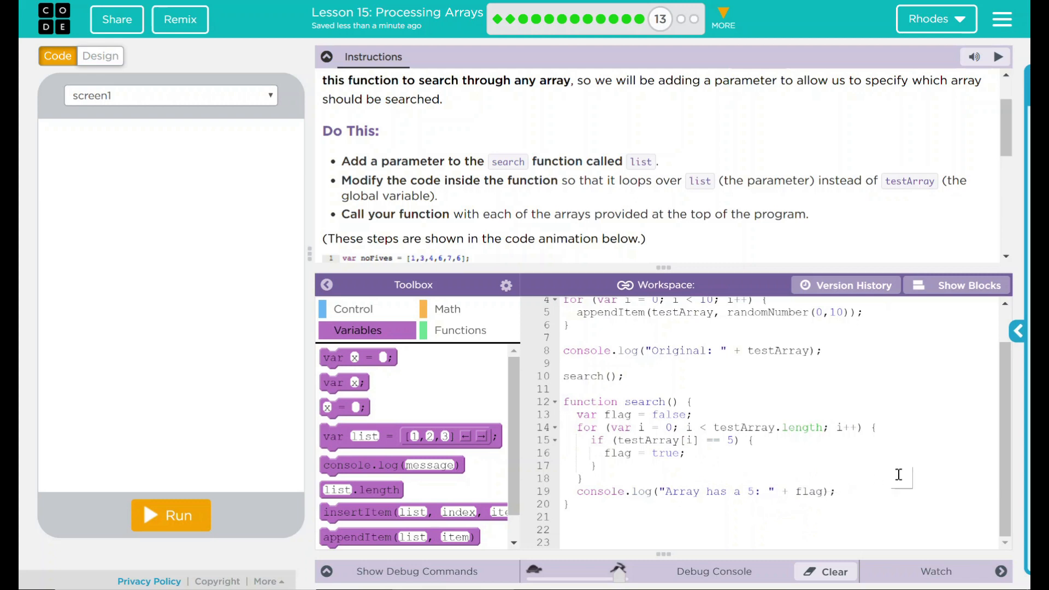
mouse_move(620, 277)
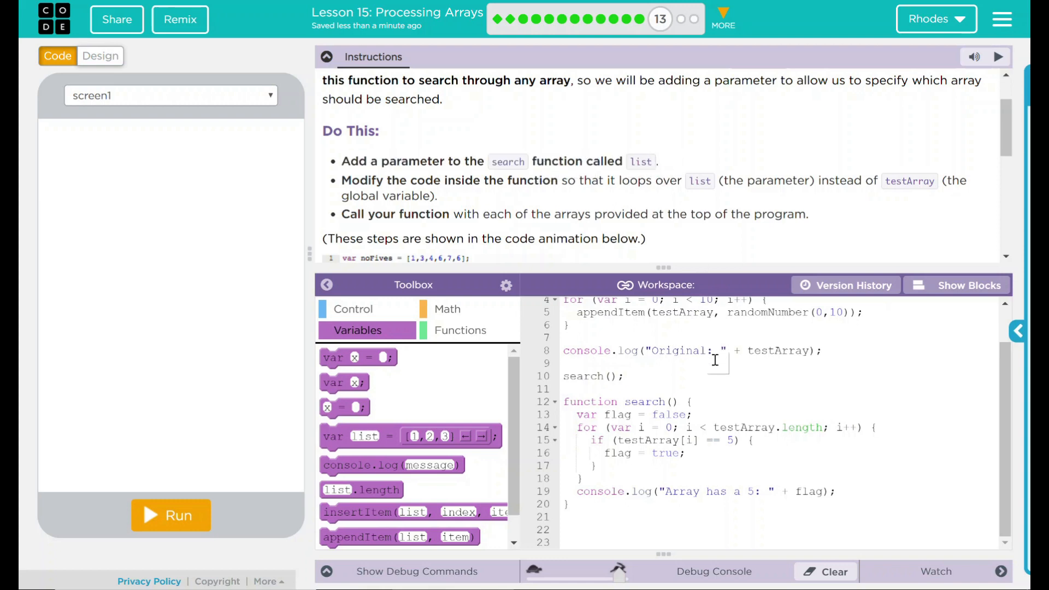
click(675, 401)
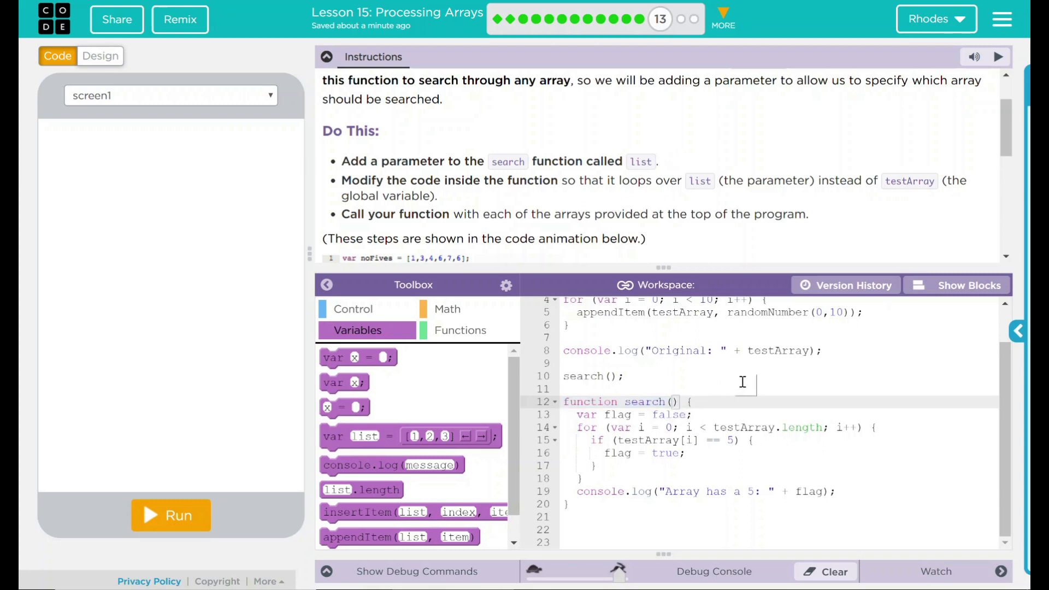
text(list)
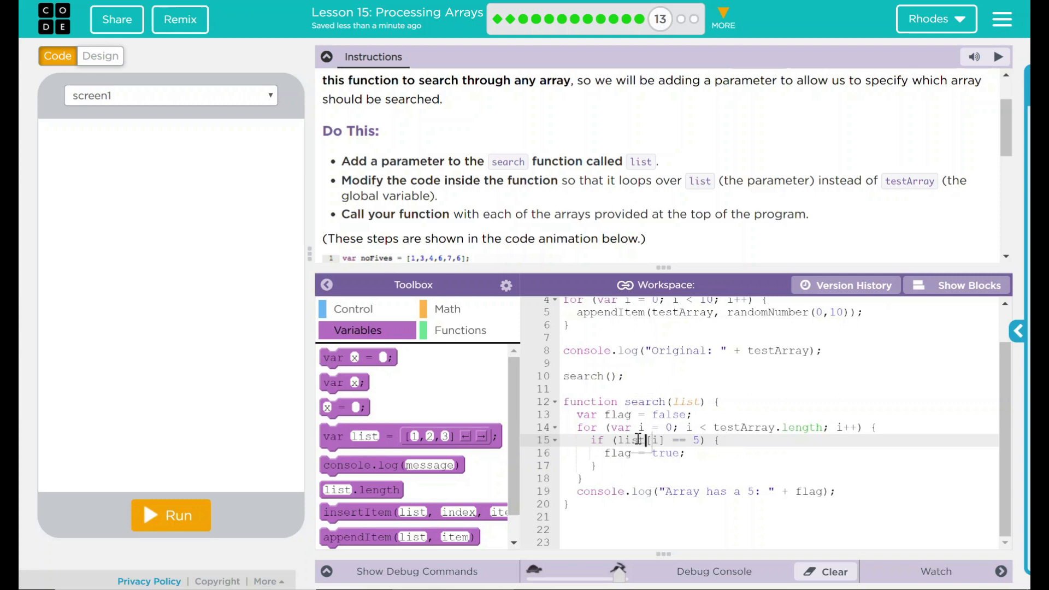
scroll(up, 3)
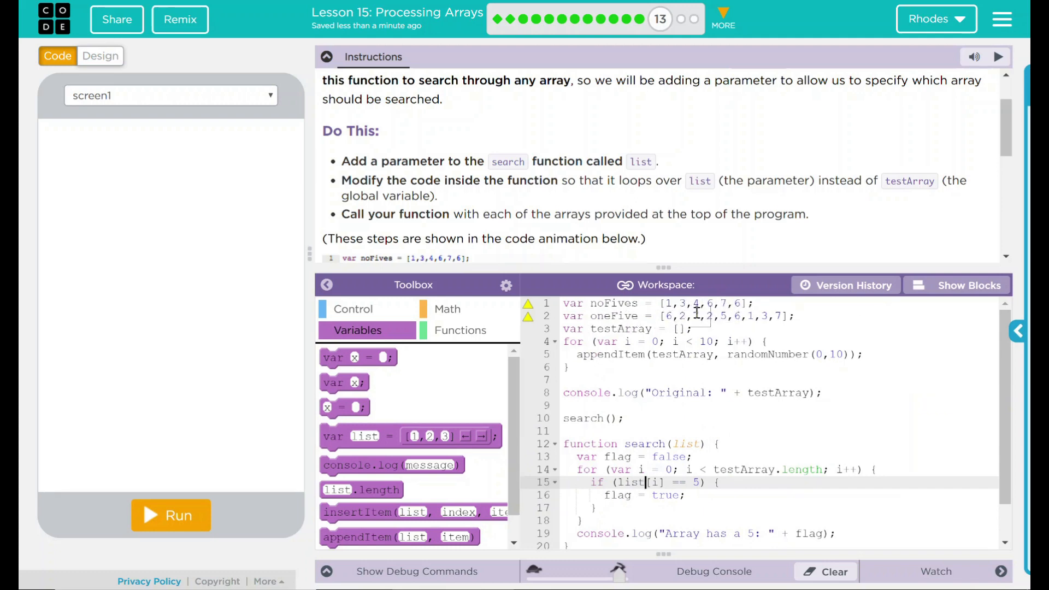
scroll(down, 3)
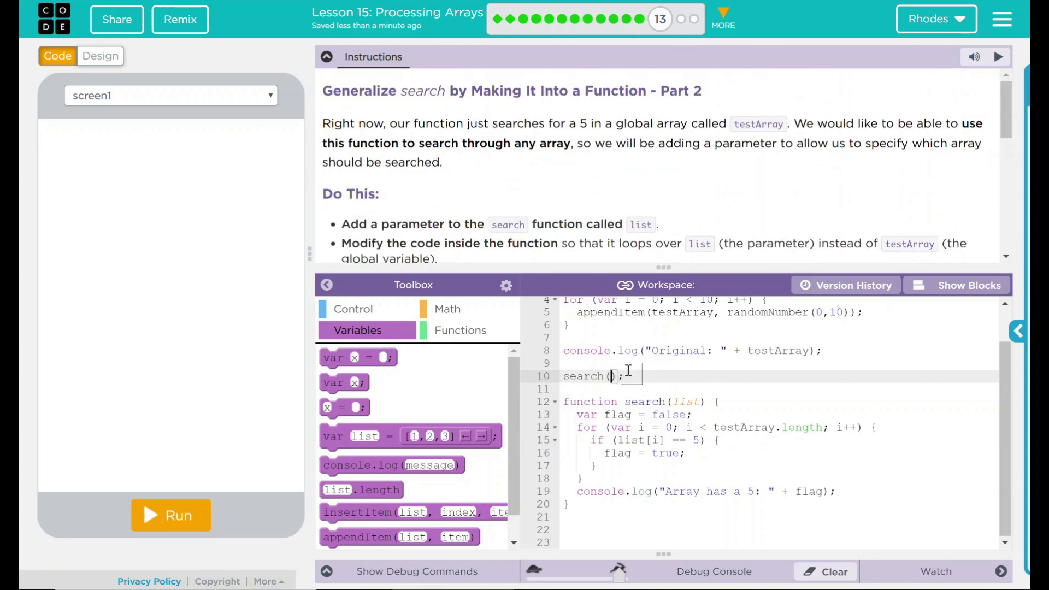
- Add search(noFives);, search(oneFive); and search(testArray); calls above the function definition
text(noFives)
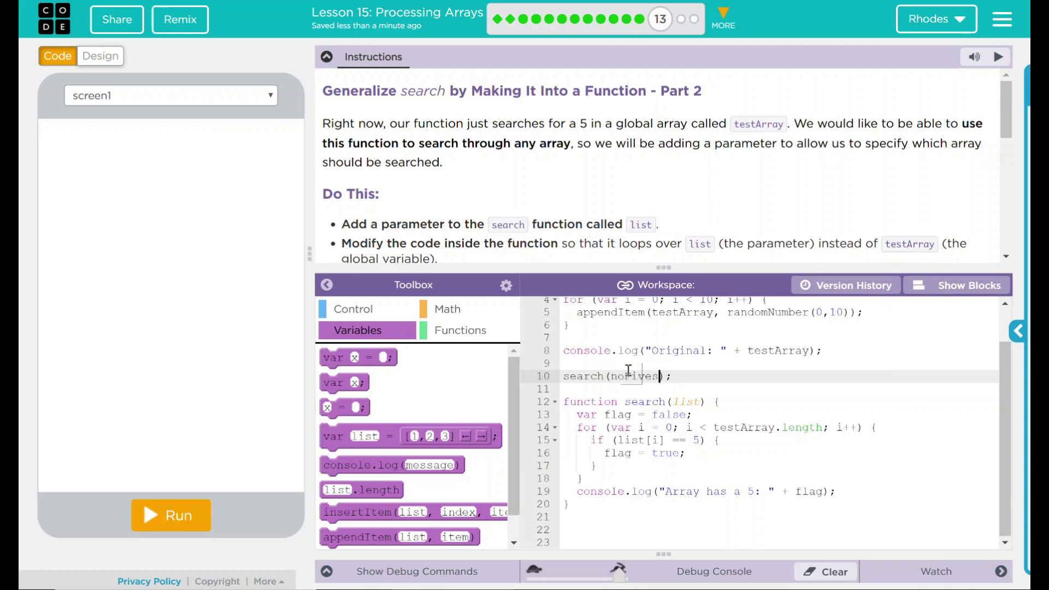
text(search)
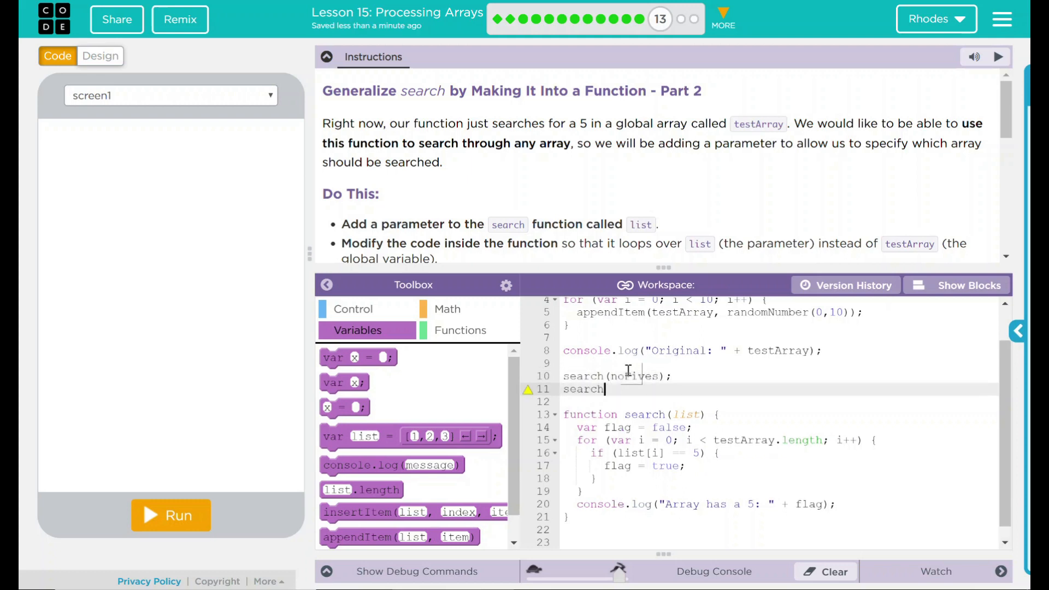
text(()
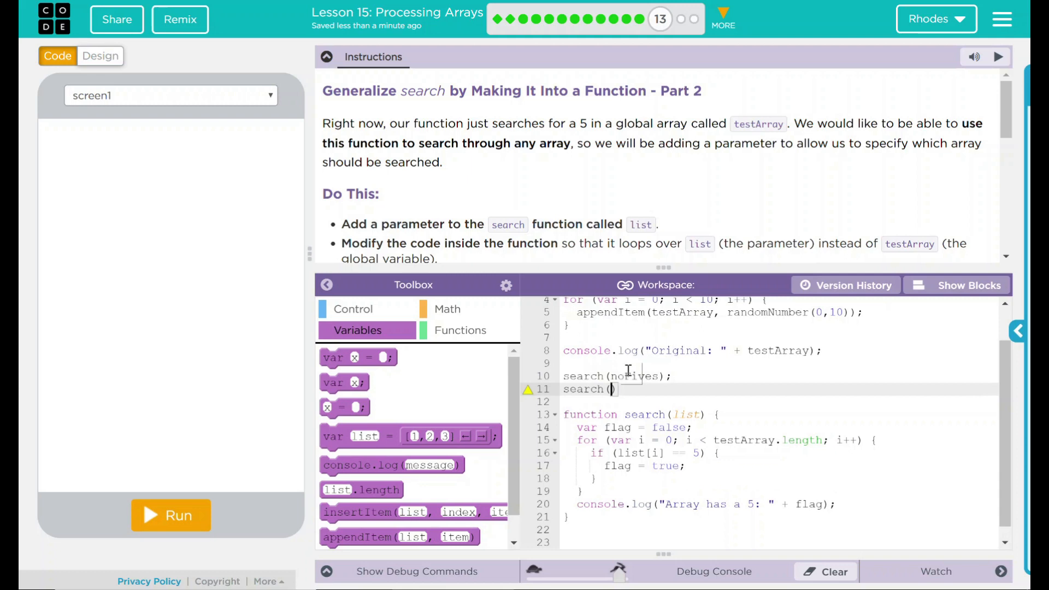
text(oneFive)
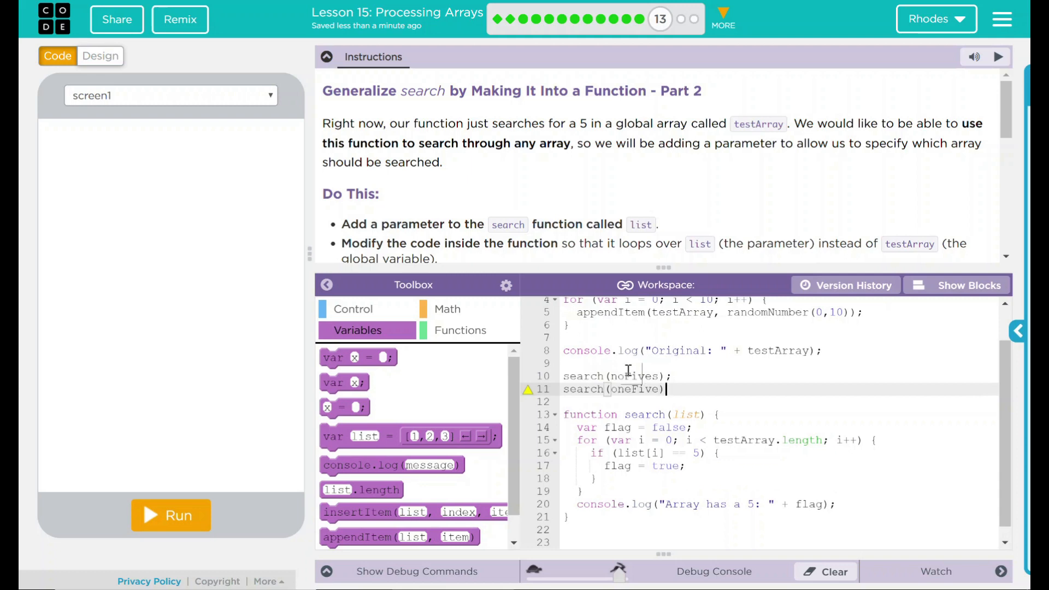
text(searc)
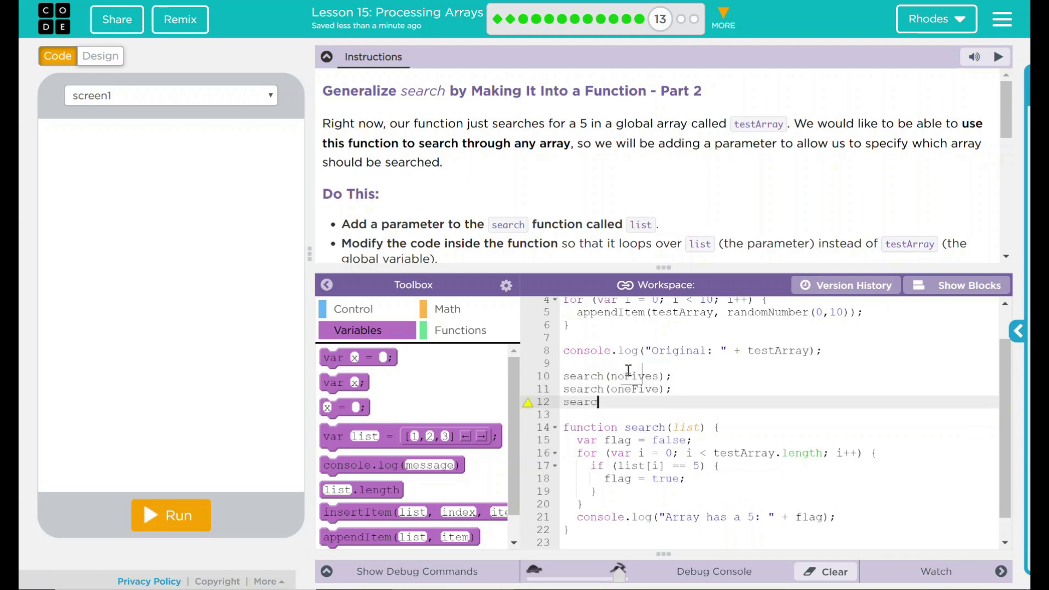
text(()
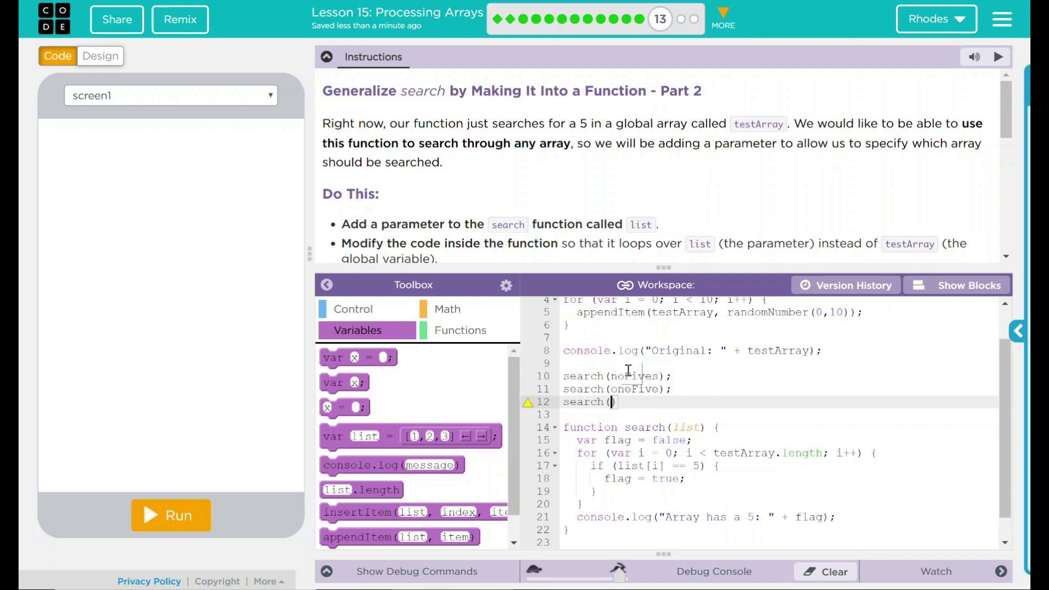
text(testArray)
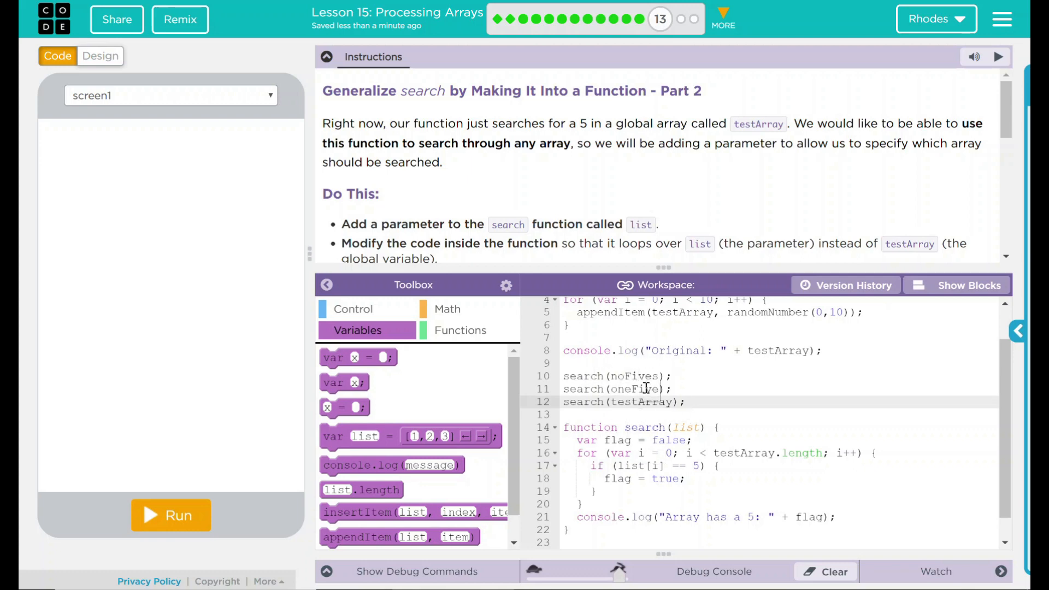
scroll(up, 3)
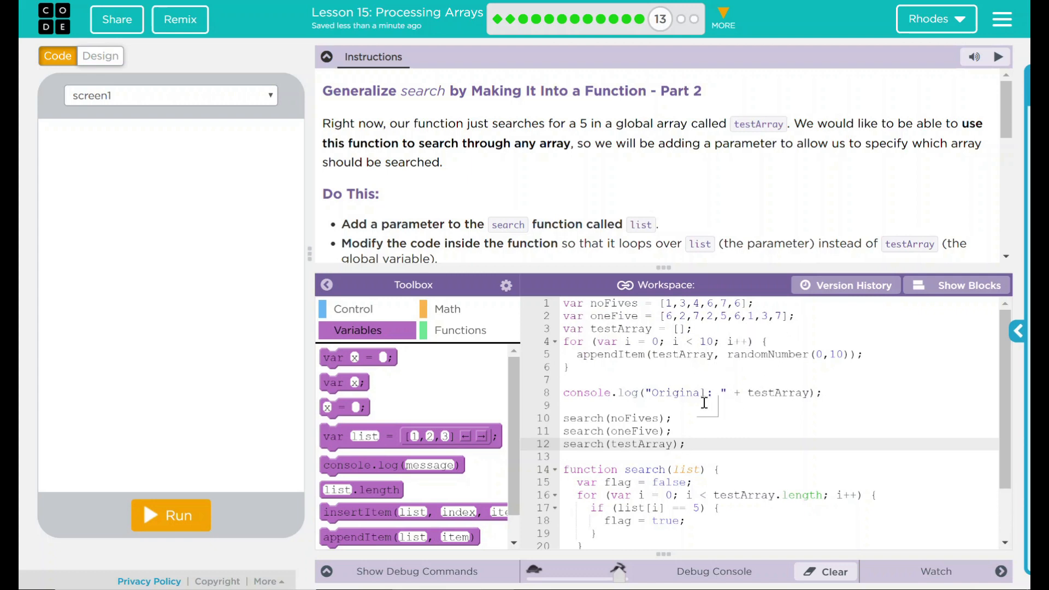
mouse_move(185, 534)
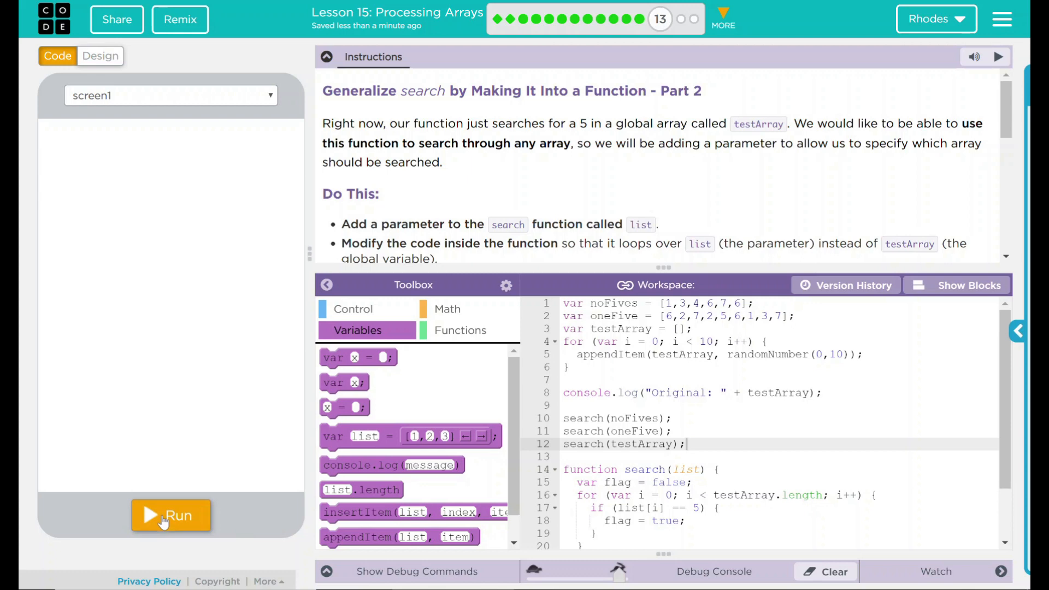
- Run the program to log the three search results, then hide the debug console
click(171, 515)
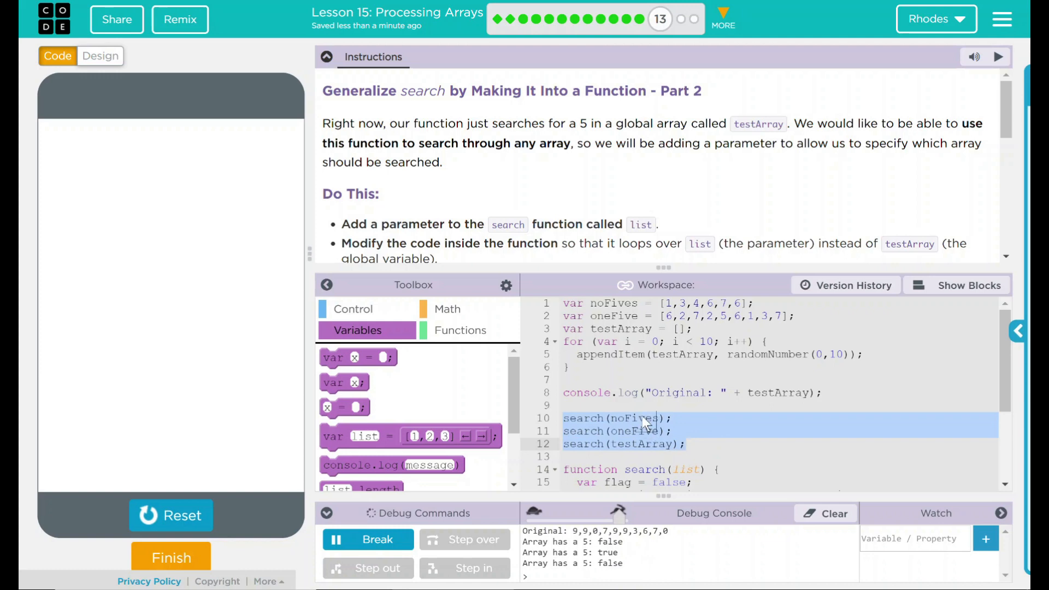
mouse_move(597, 443)
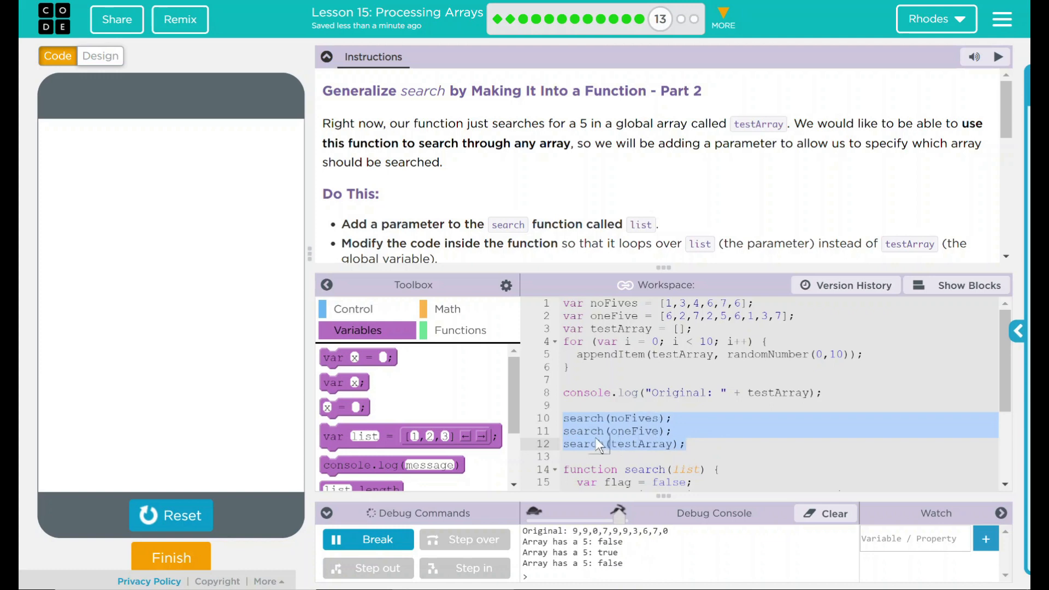
mouse_move(636, 439)
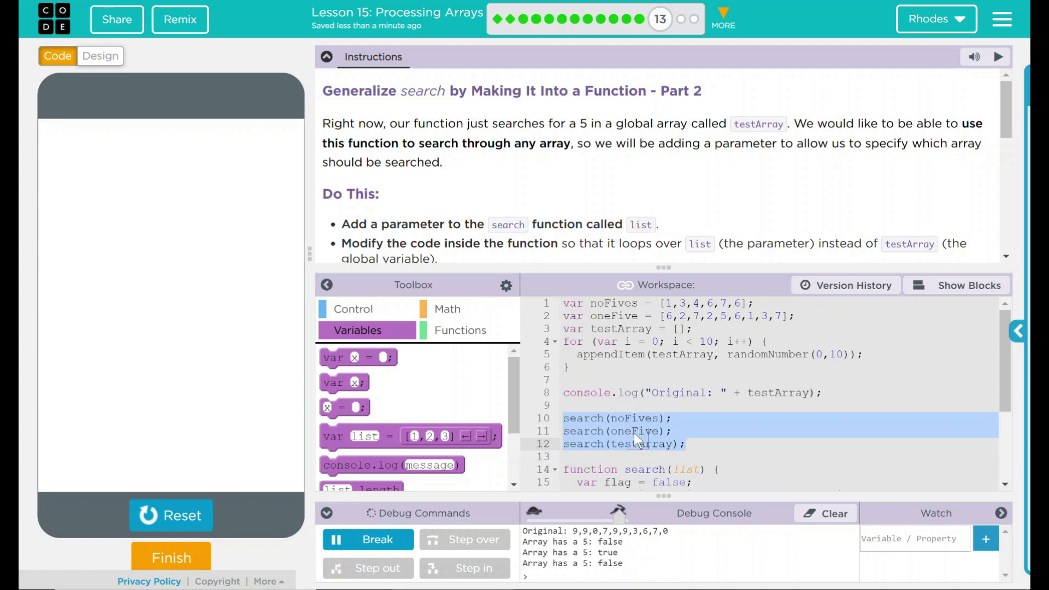
mouse_move(644, 454)
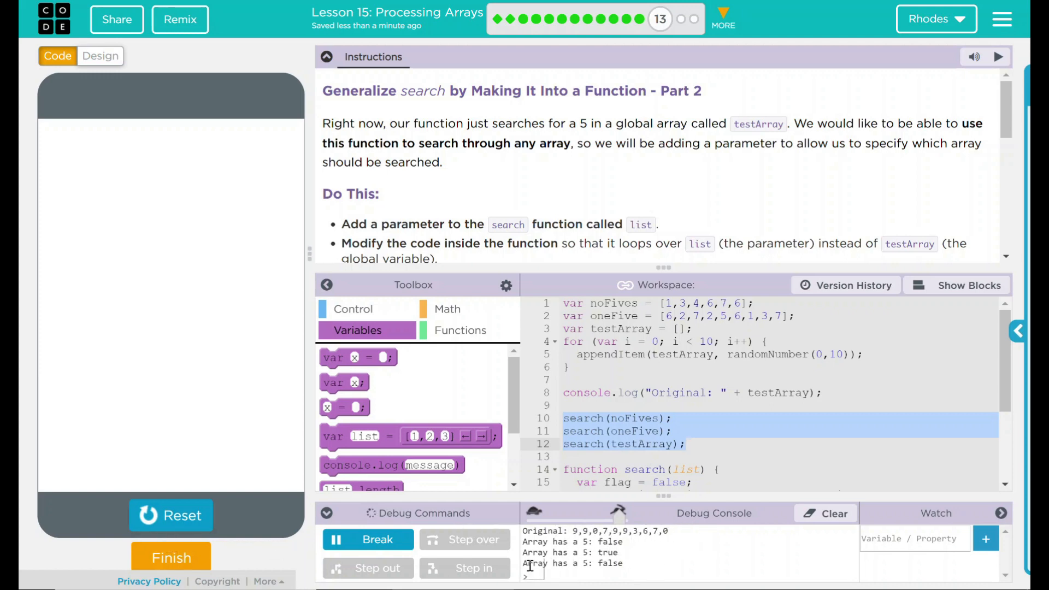
mouse_move(171, 514)
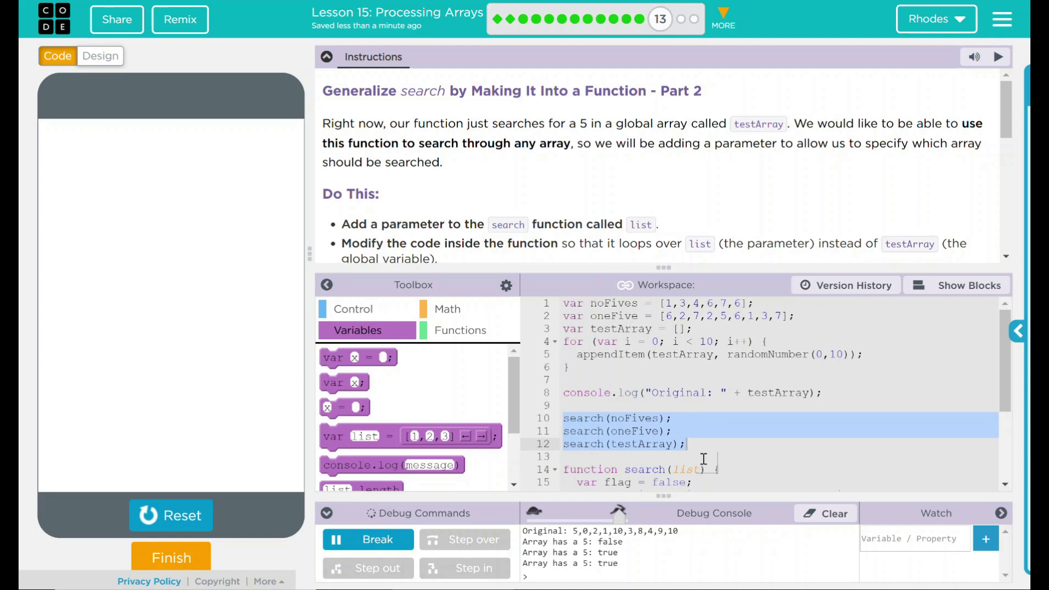
click(327, 513)
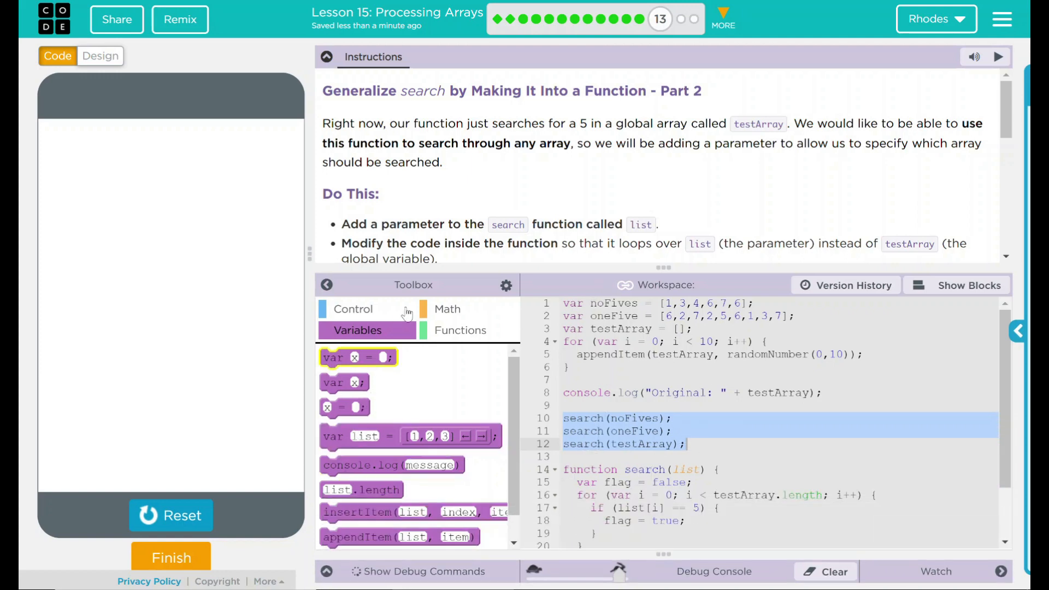
- Review the instructions and choose Finish to bring up the 'Are you finished?' dialog
scroll(down, 3)
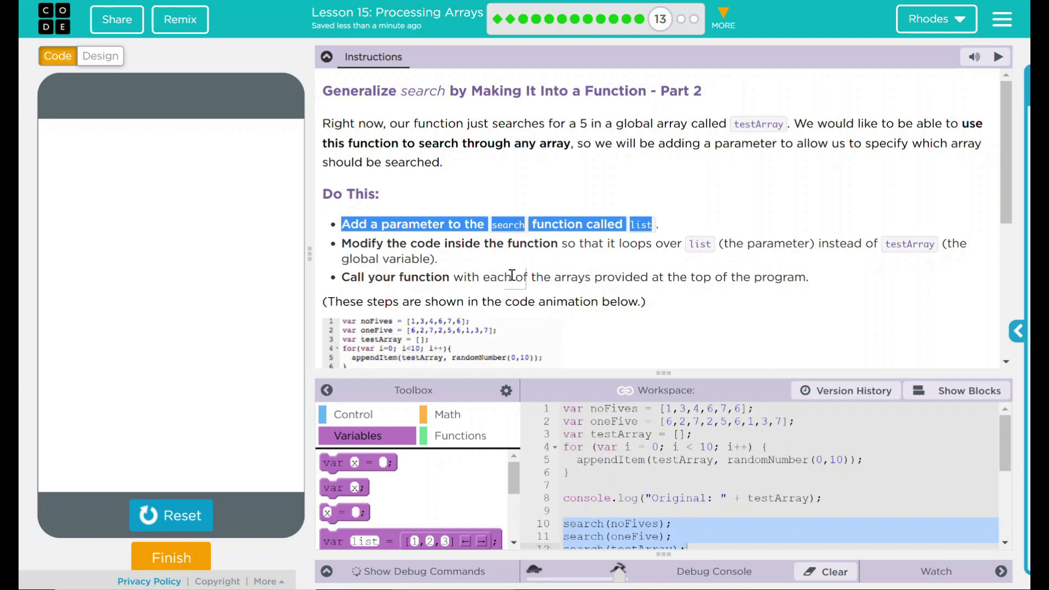
mouse_move(772, 275)
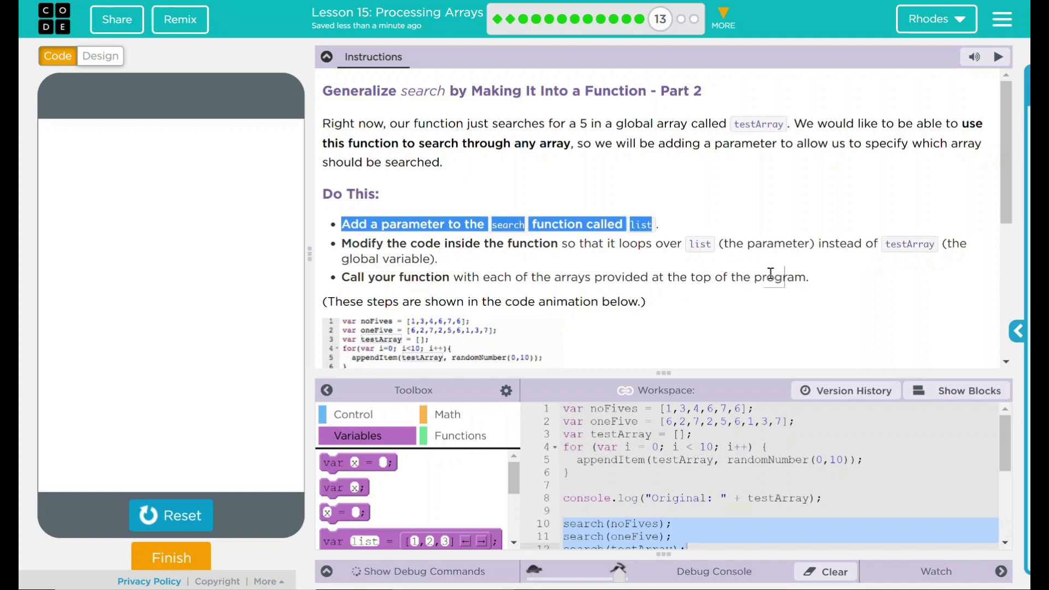
mouse_move(475, 249)
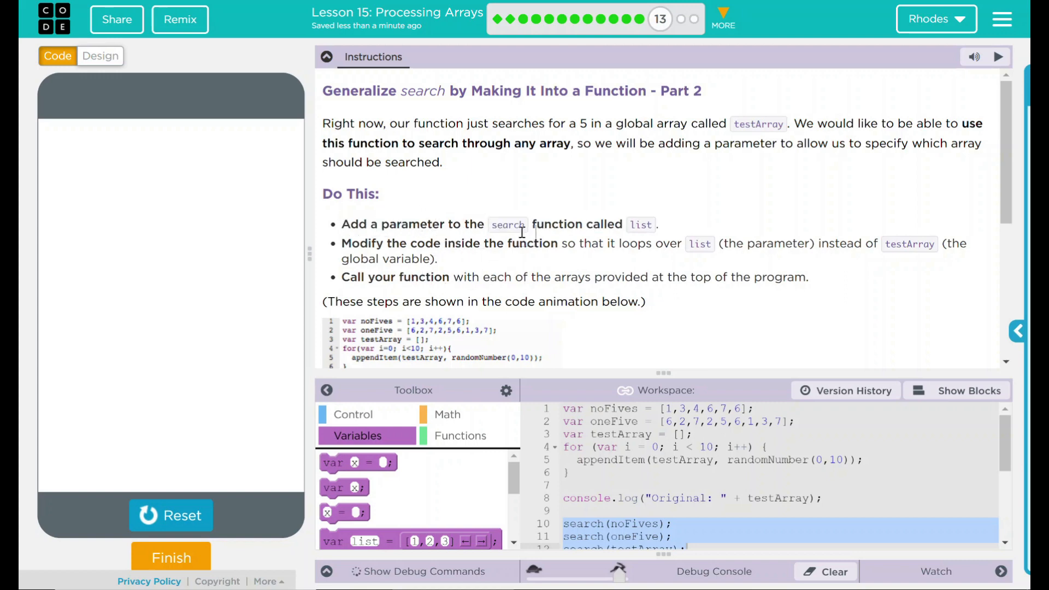
mouse_move(793, 324)
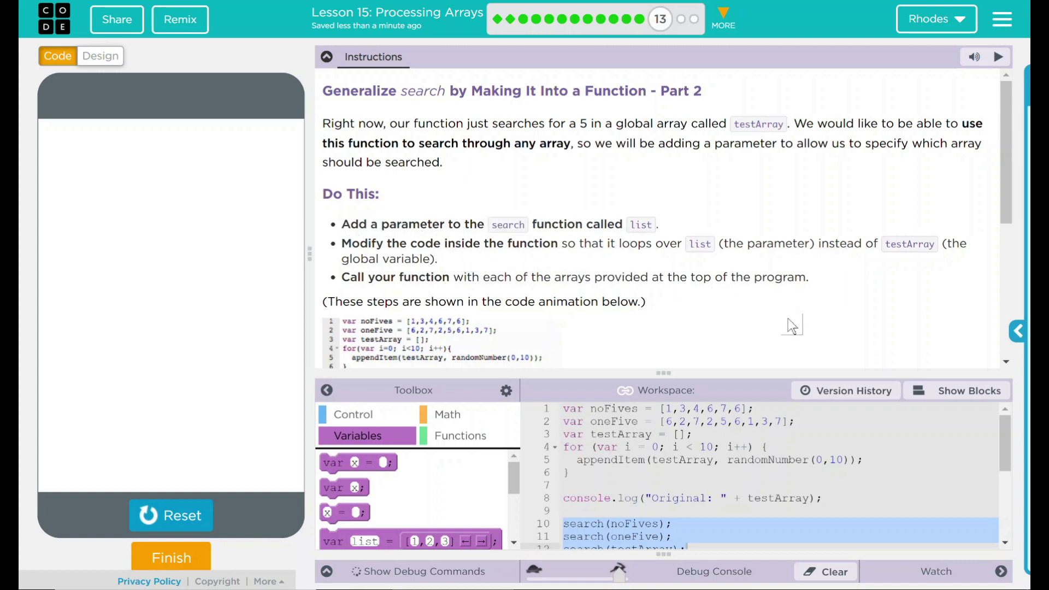
mouse_move(800, 328)
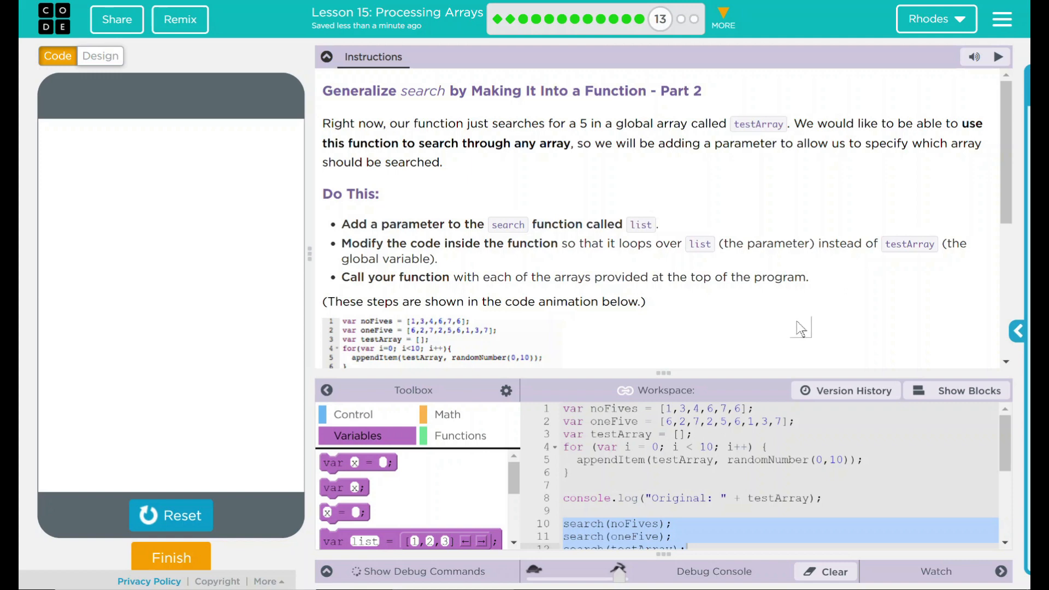
mouse_move(226, 561)
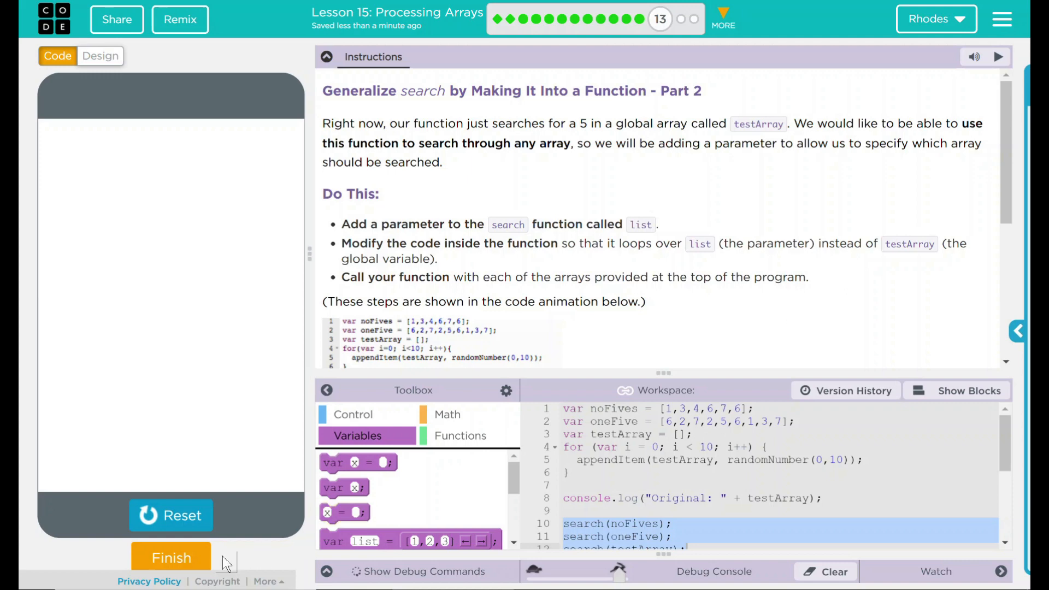
click(171, 558)
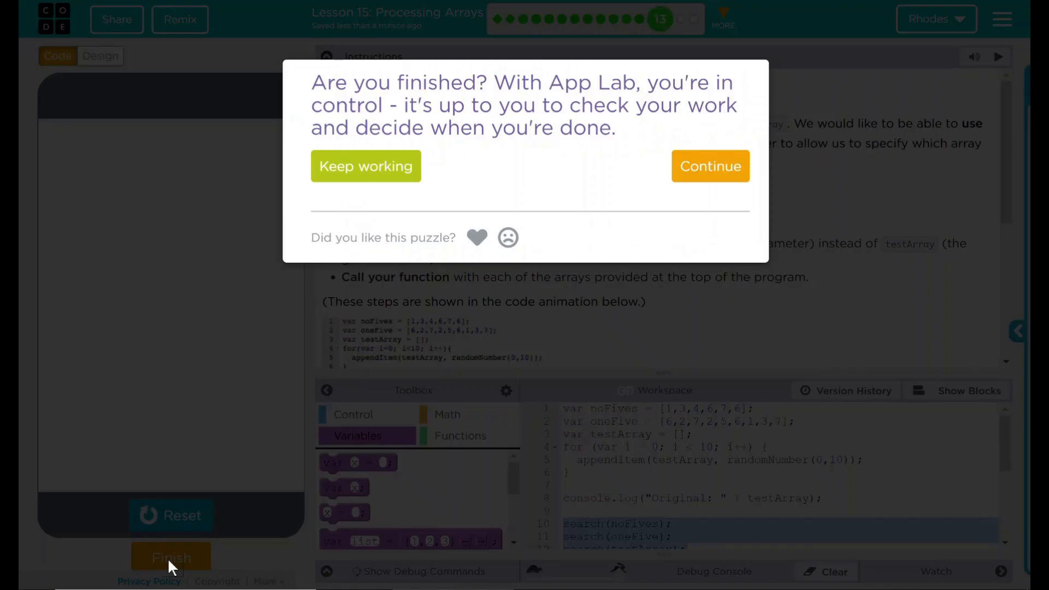